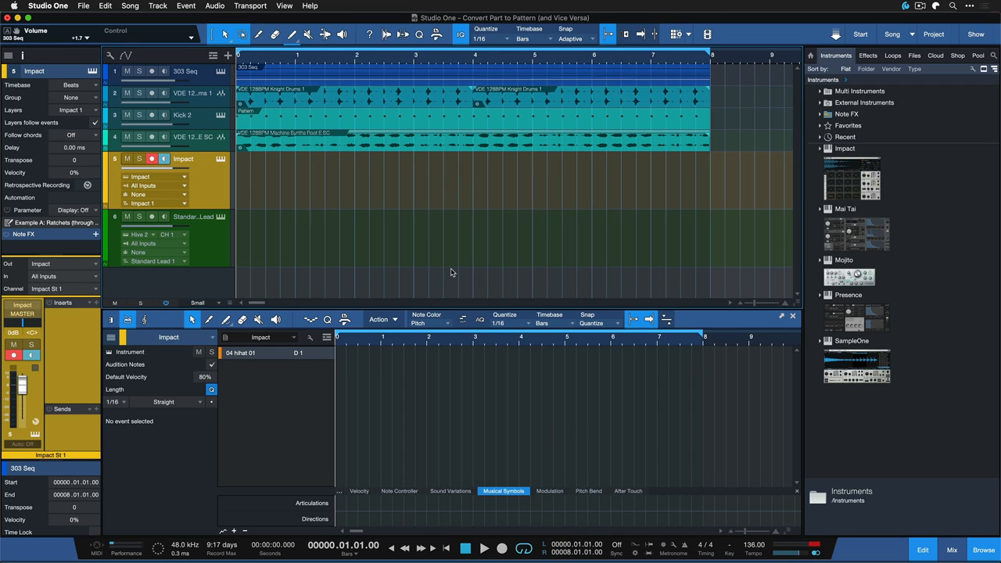
Step: Draw a 4-bar instrument part on the Standard Lead track and open it in the piano roll
click(484, 548)
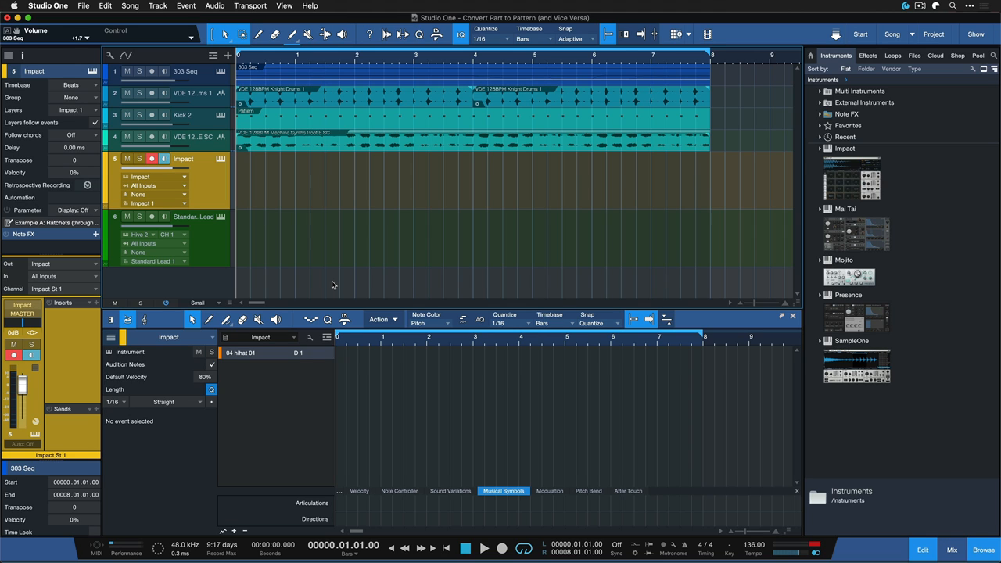
click(183, 216)
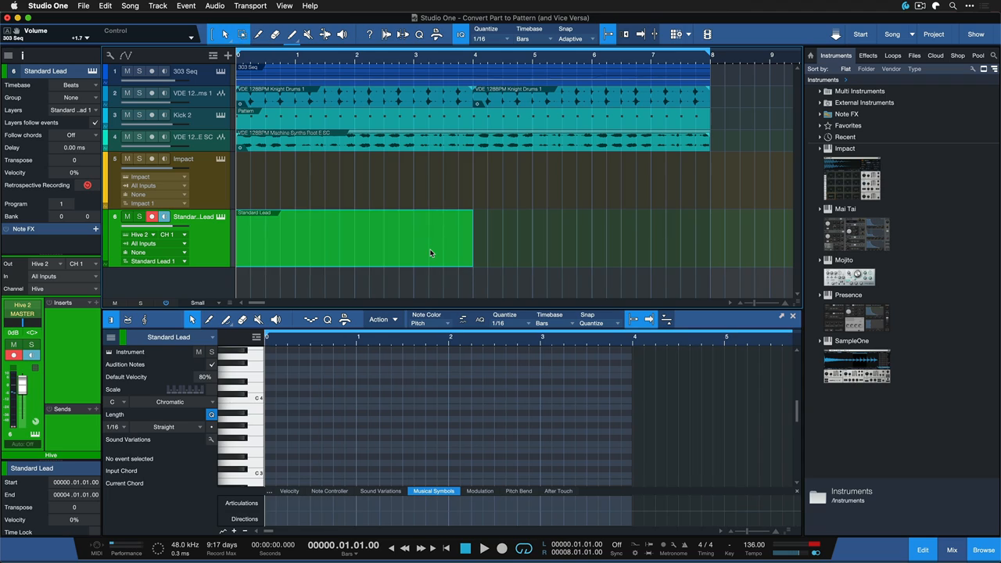
mouse_move(298, 267)
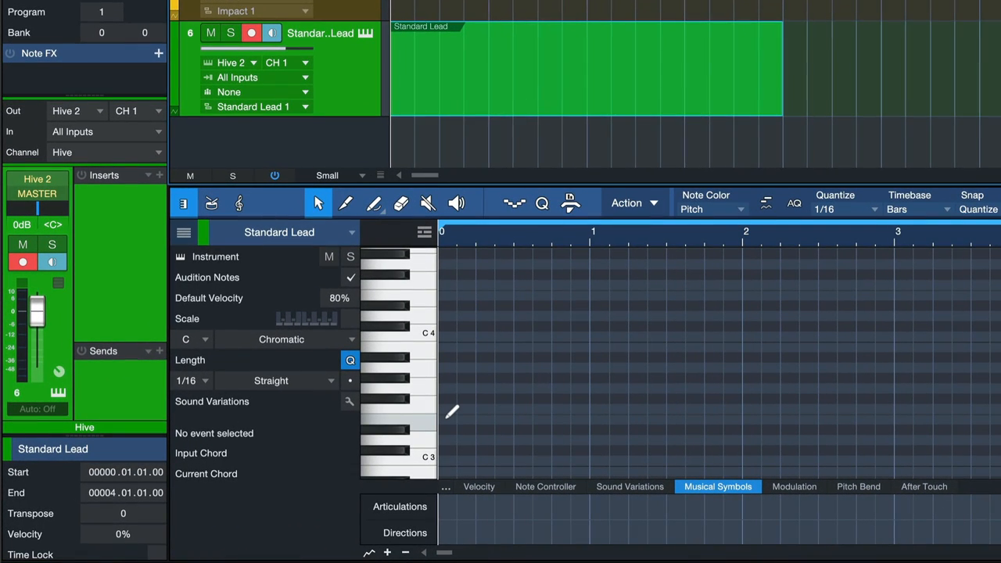
Step: Paint an E3-based three-note E minor chord figure repeating through bars 1–4
click(451, 420)
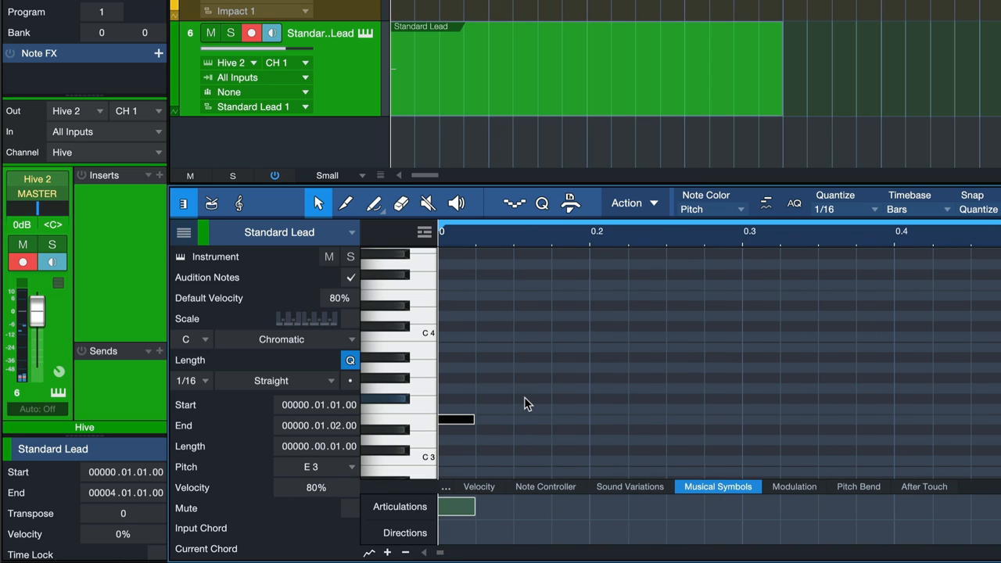
mouse_move(458, 422)
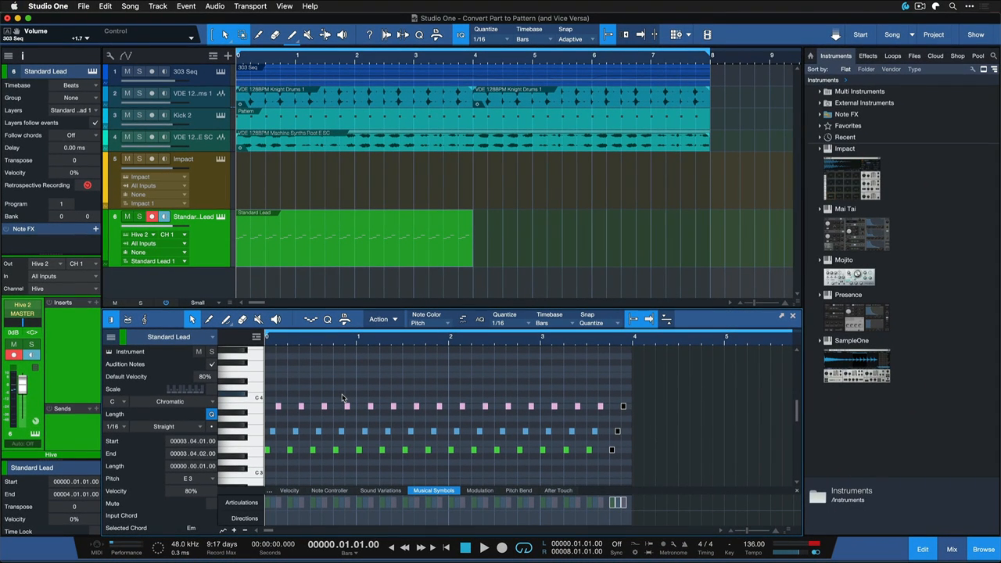
click(484, 547)
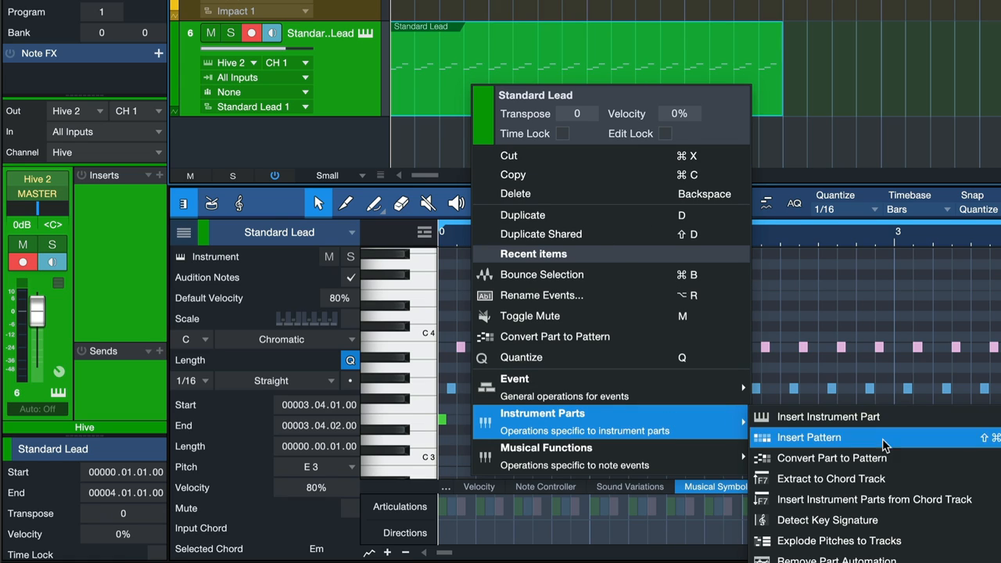
Step: Apply Instrument Parts > Convert Part to Pattern to the Standard Lead part
click(809, 437)
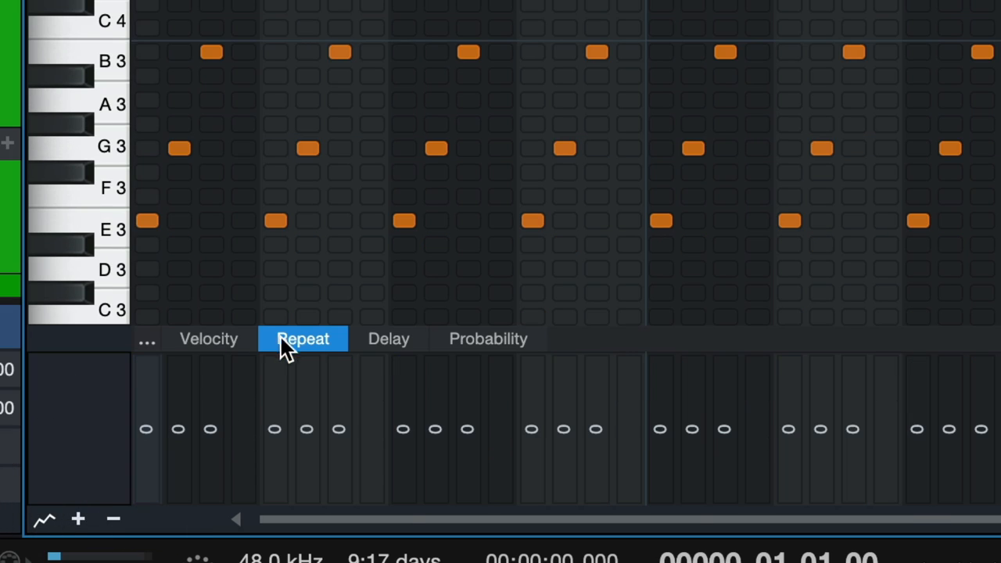
Step: Inspect the Repeat, Probability and Delay lanes, finishing on 100% probability per step
click(488, 339)
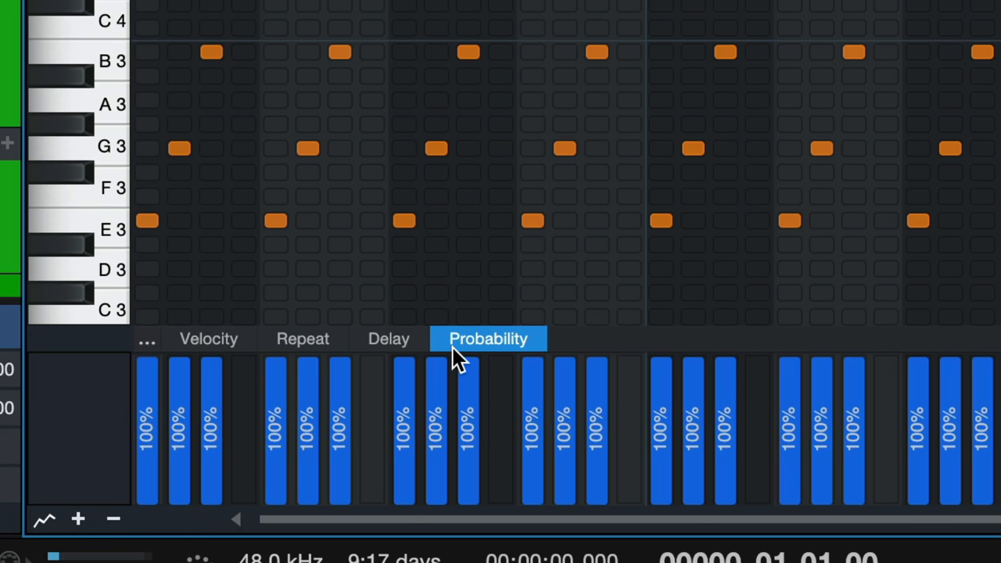
click(389, 339)
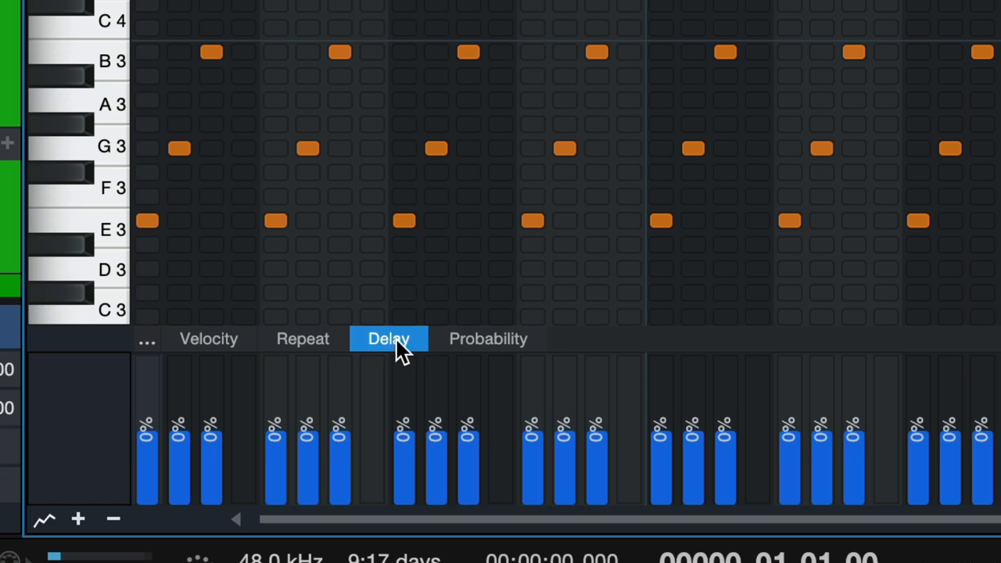
click(488, 339)
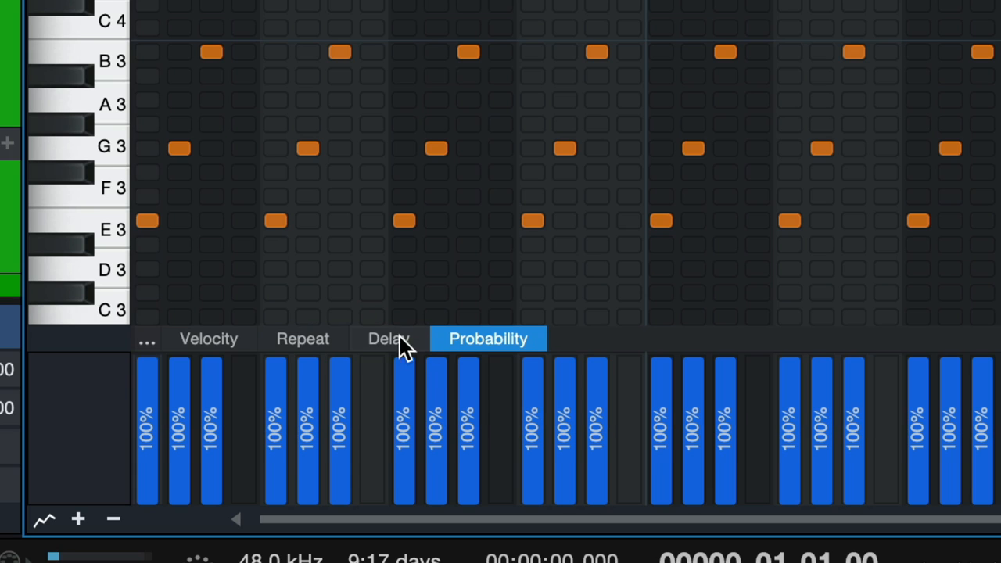
mouse_move(469, 356)
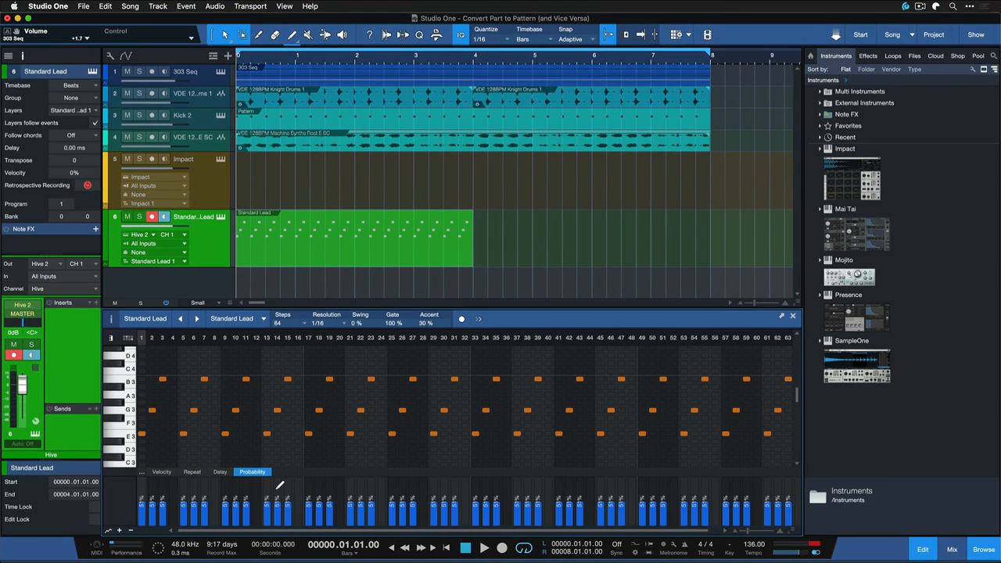
mouse_move(491, 235)
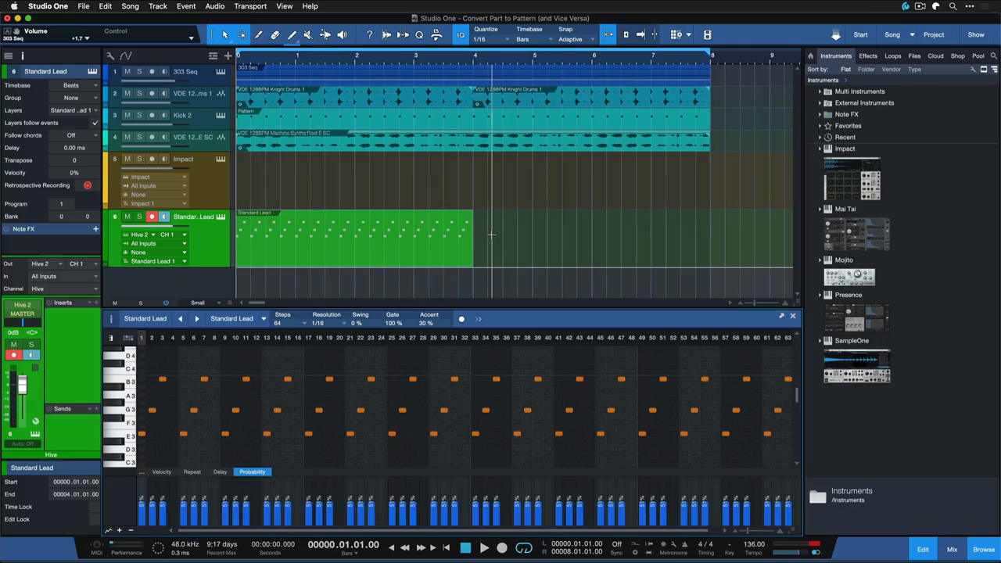
Step: Drag the pattern part's right edge back and forth, finally ending it at bar 8
drag(474, 238, 652, 238)
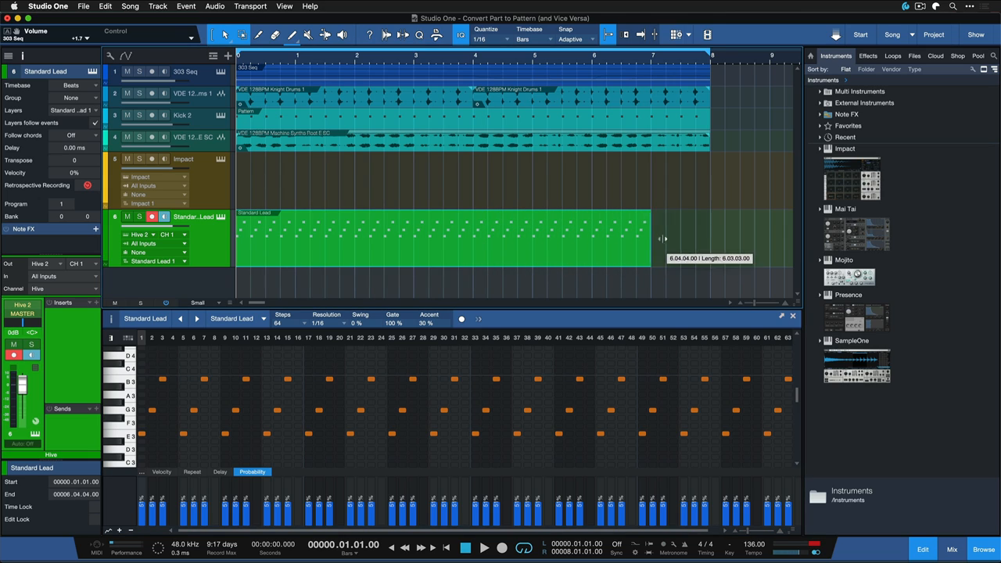
drag(653, 234, 364, 234)
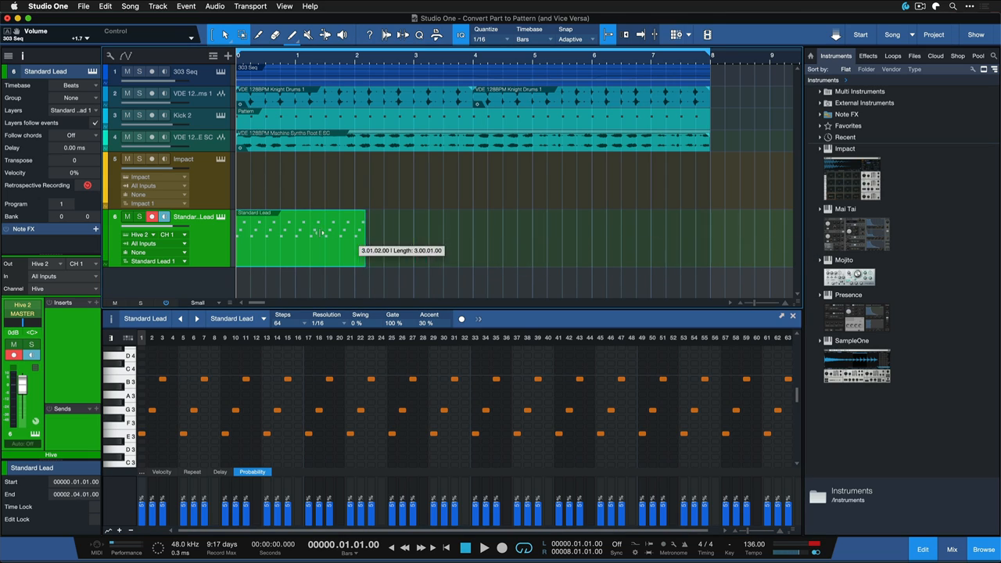
drag(364, 239, 708, 238)
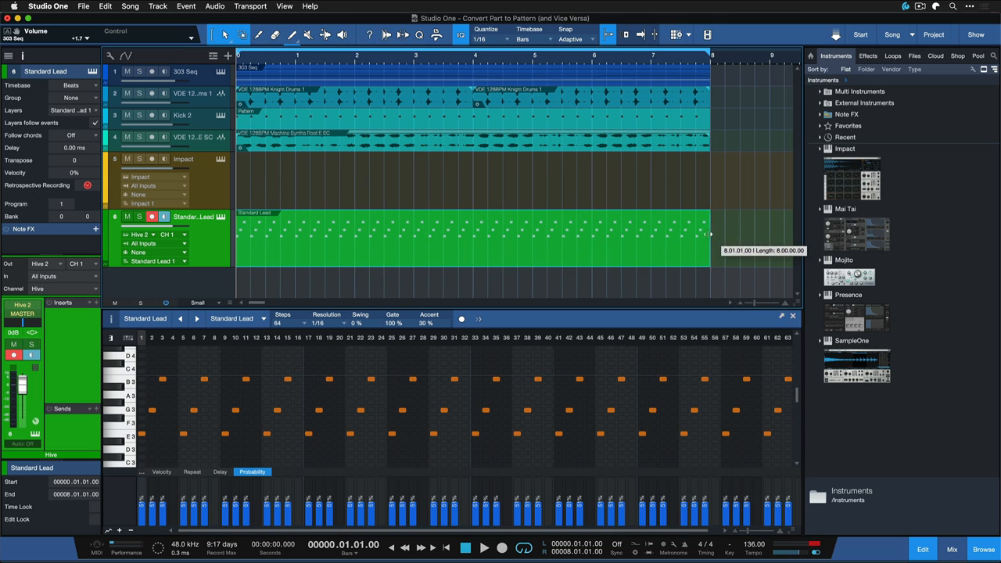
drag(710, 235, 457, 235)
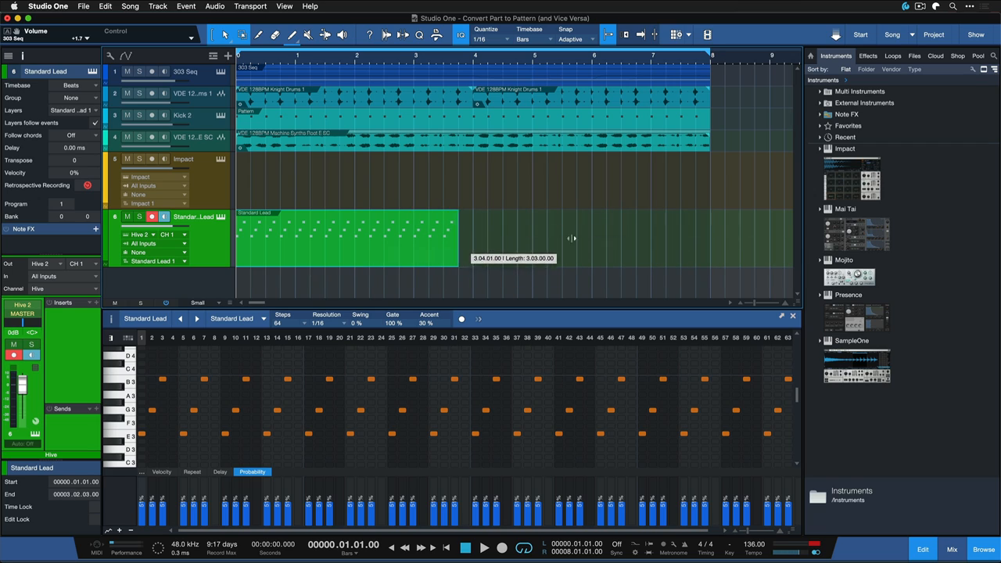
drag(460, 239, 710, 238)
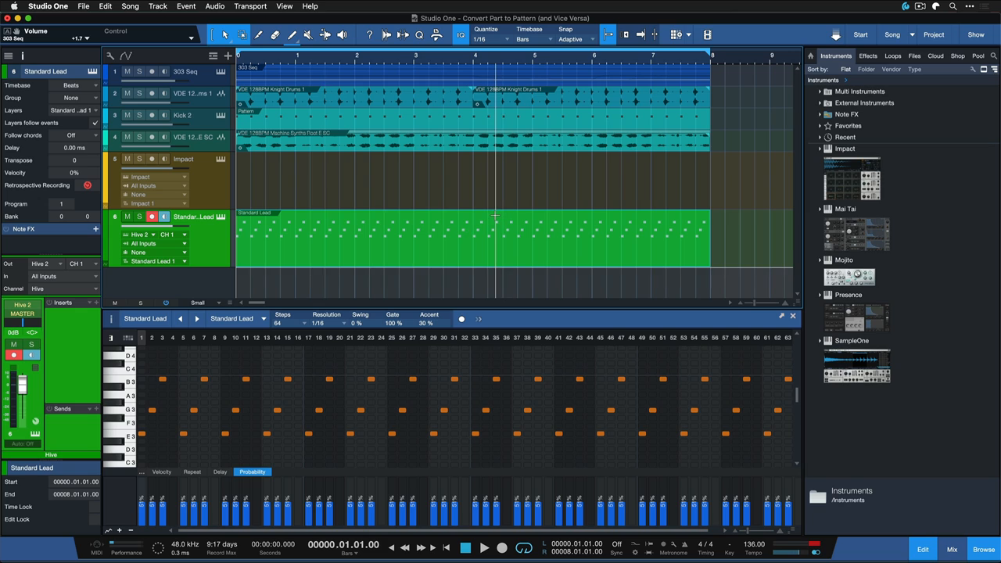
drag(711, 234, 450, 234)
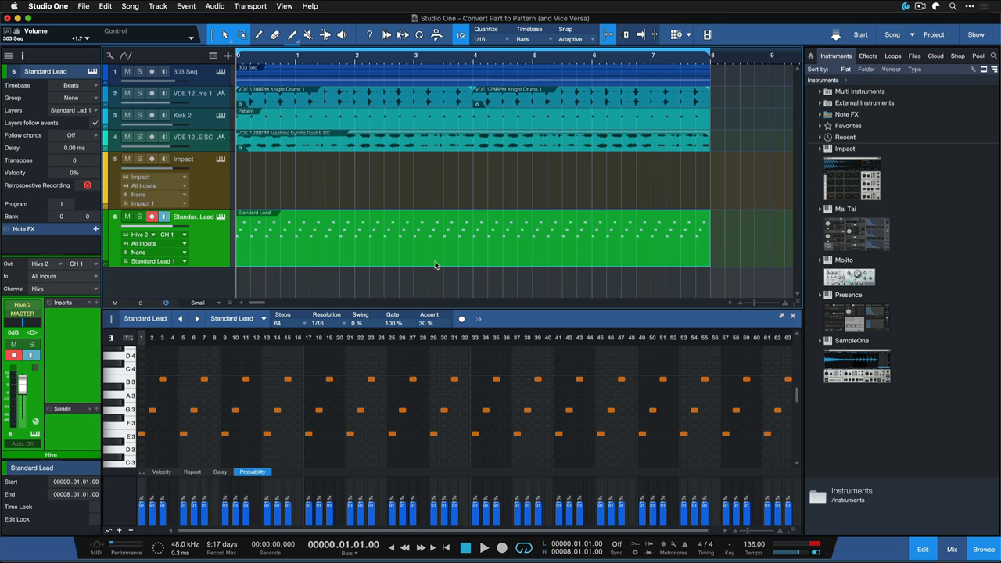
click(465, 547)
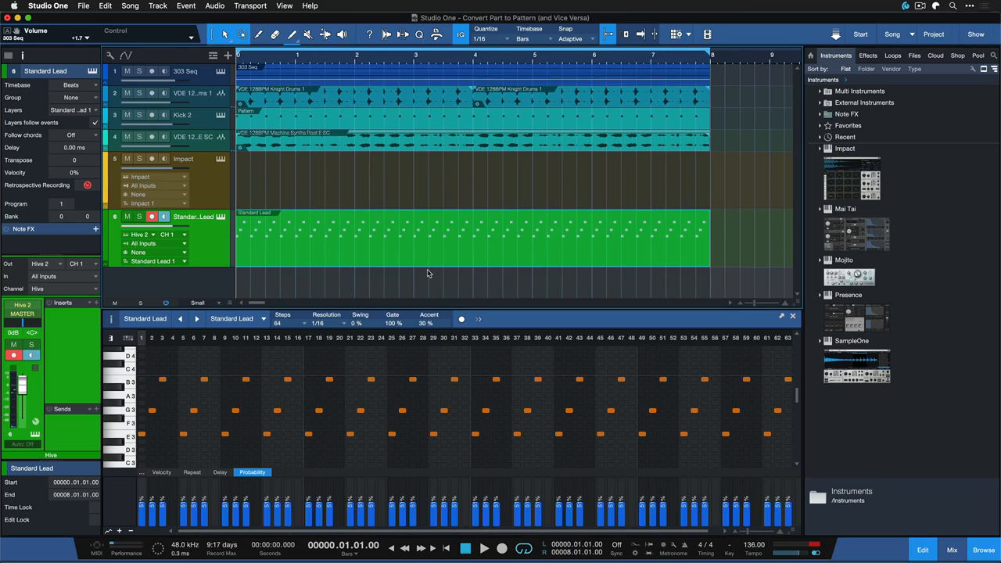
mouse_move(423, 260)
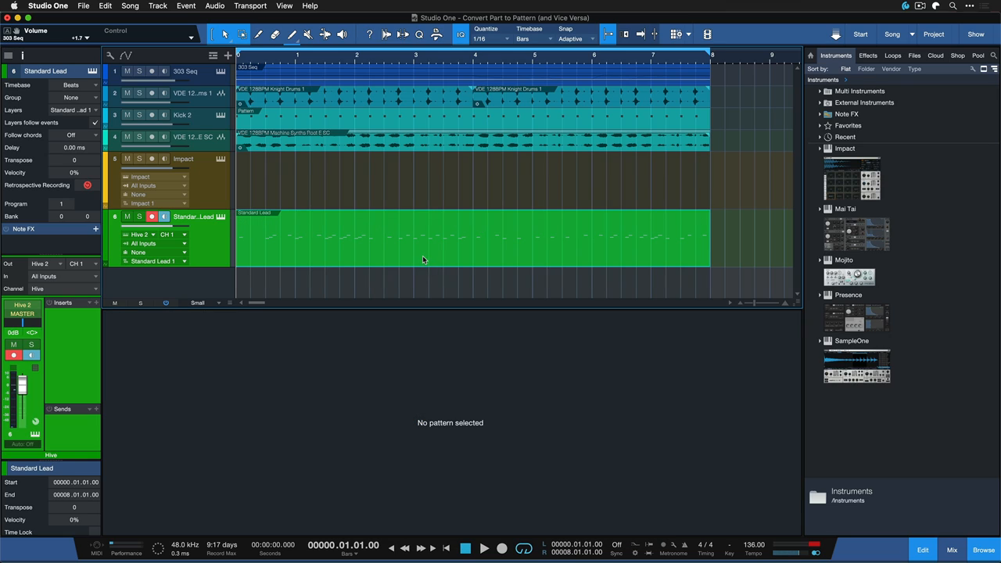
Step: Open the converted eight-bar Standard Lead note part in the piano roll
double_click(423, 256)
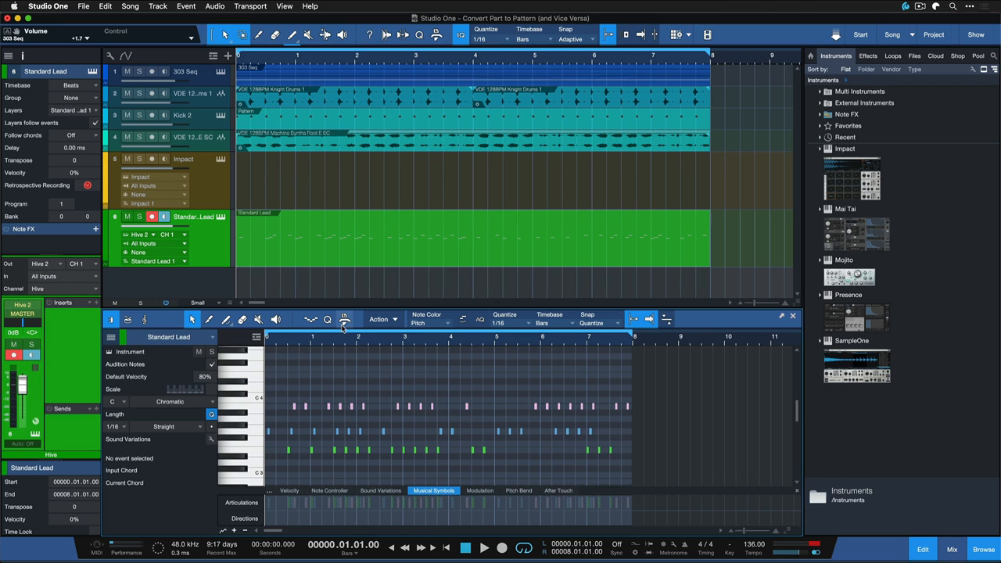
mouse_move(344, 319)
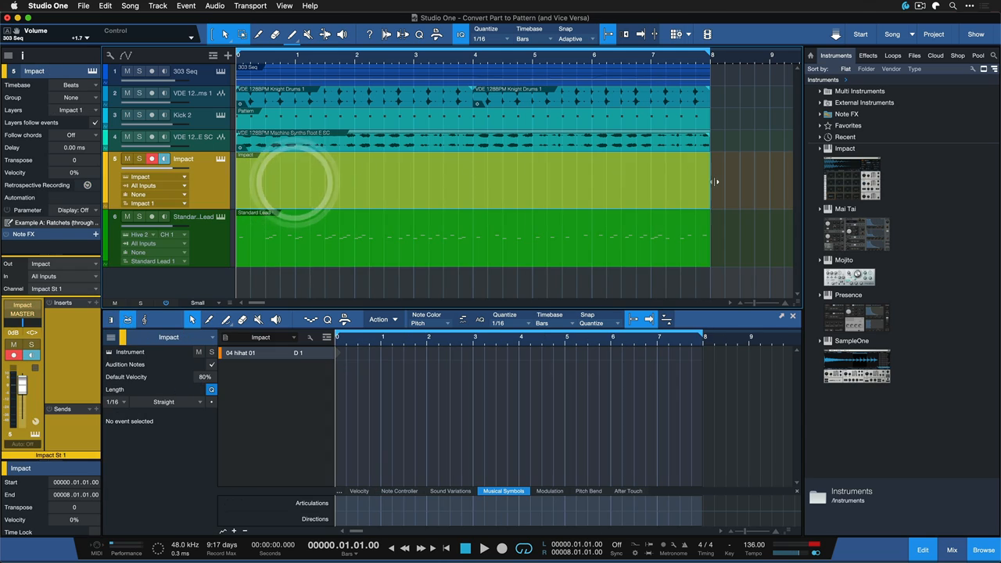
Step: Trim the Impact part's right edge from bar 8 back to bar 4
drag(708, 182, 473, 182)
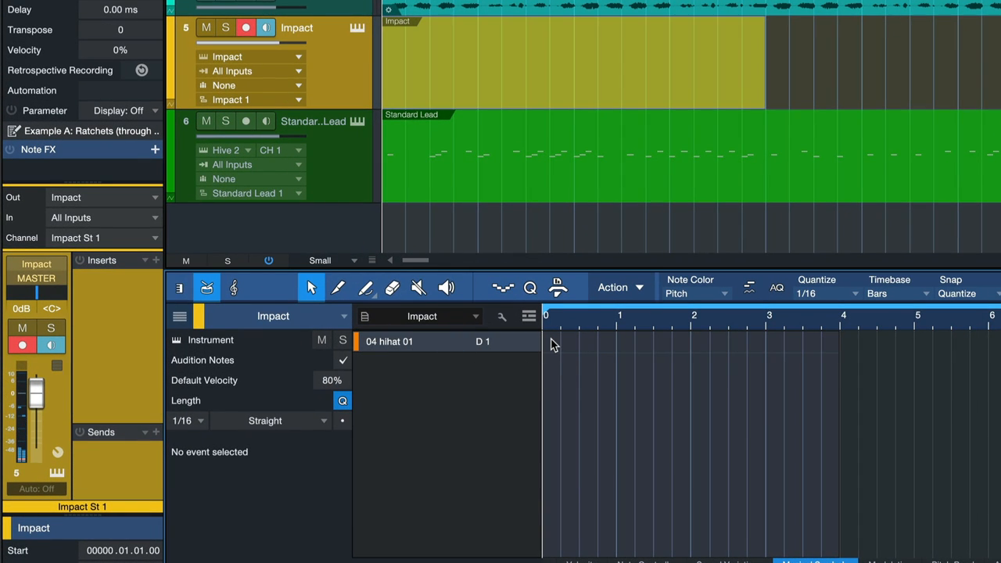
key(cmd)
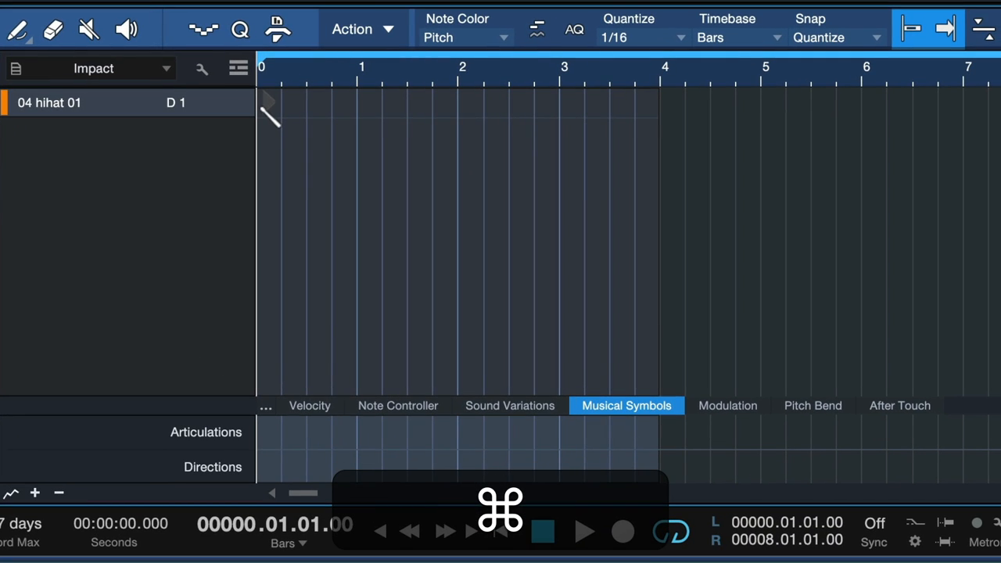
Step: Paint a continuous line of 1/16 notes on the 04 hihat 01 row across bars 1–4
drag(270, 102, 657, 101)
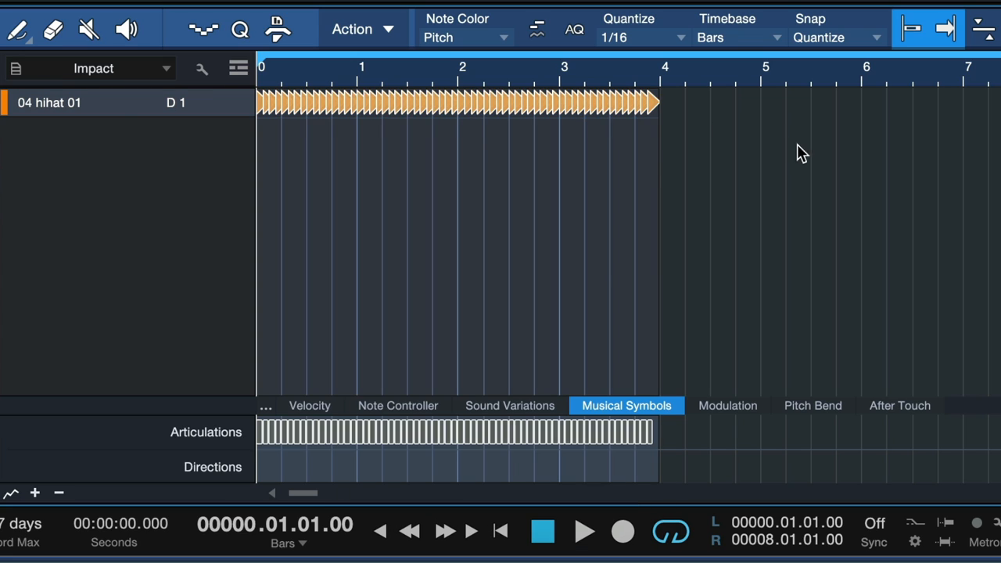
click(680, 164)
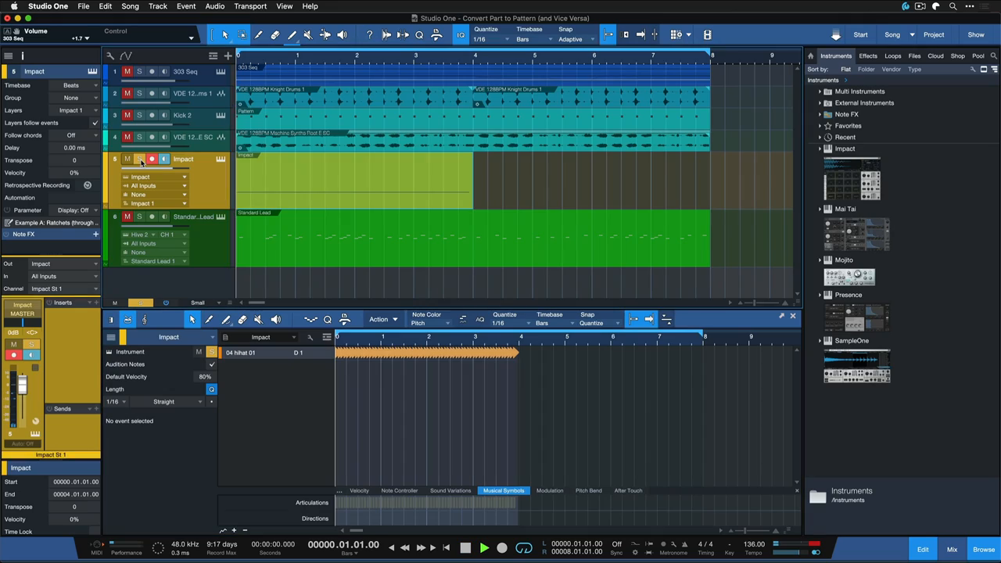
click(483, 547)
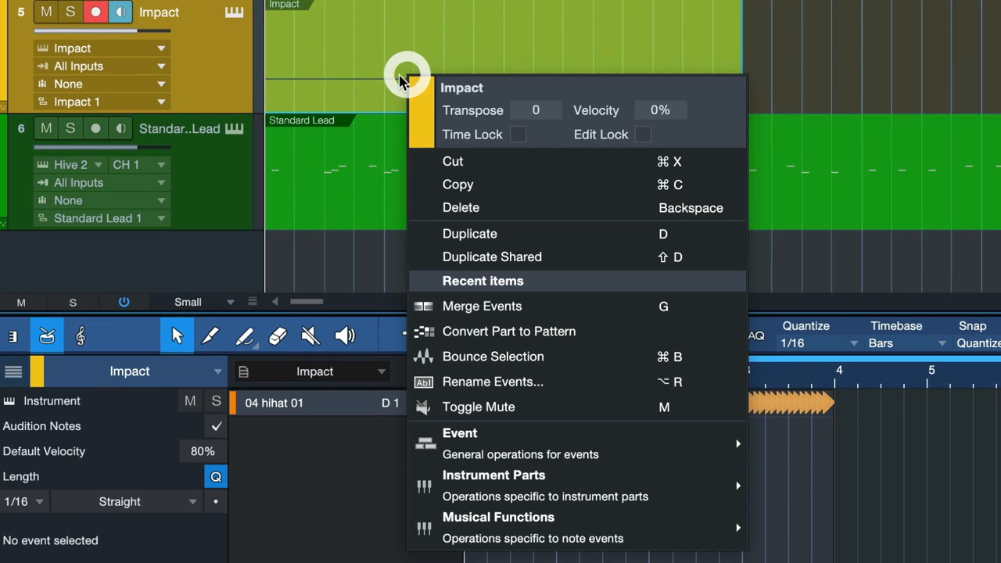
mouse_move(482, 306)
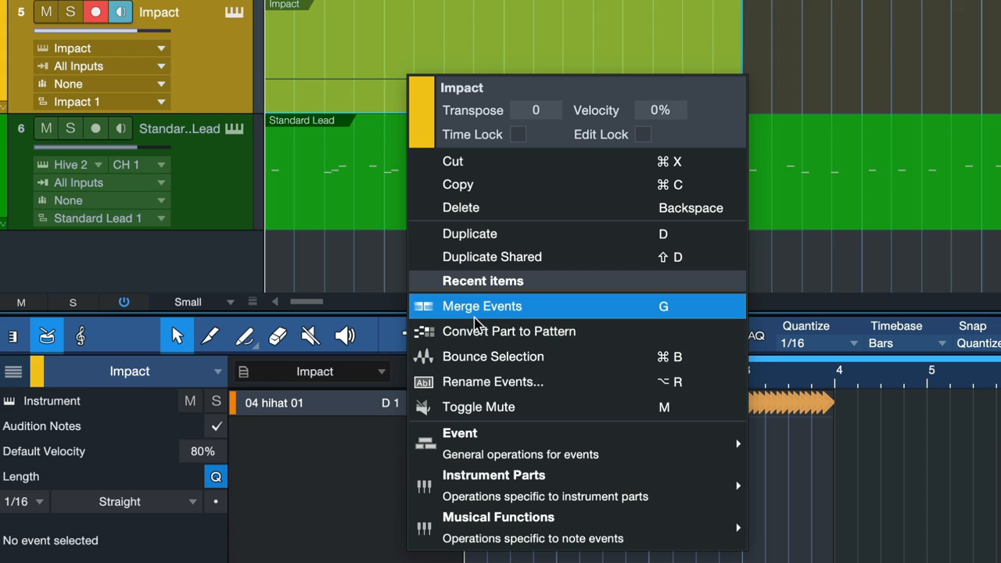
mouse_move(492, 336)
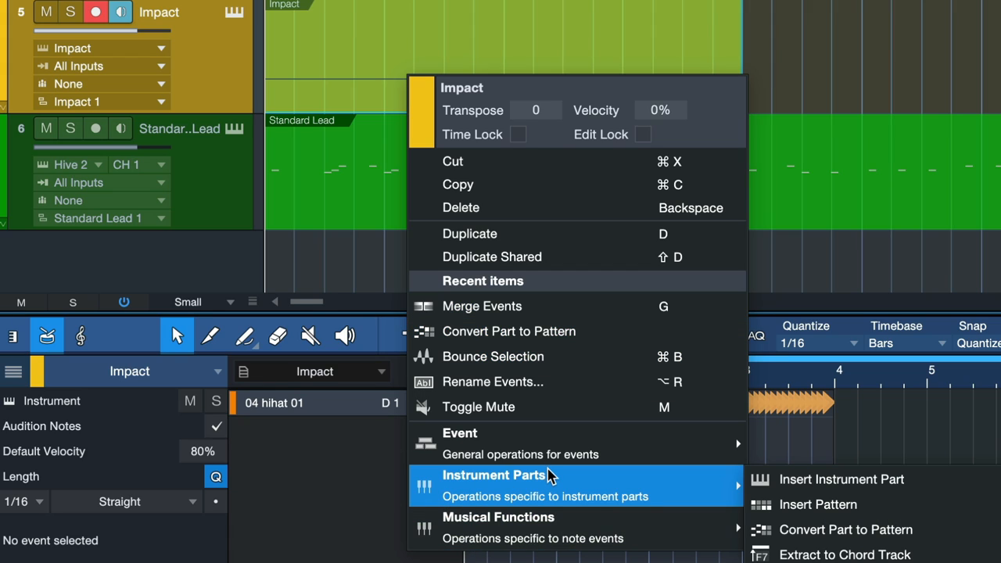
mouse_move(508, 330)
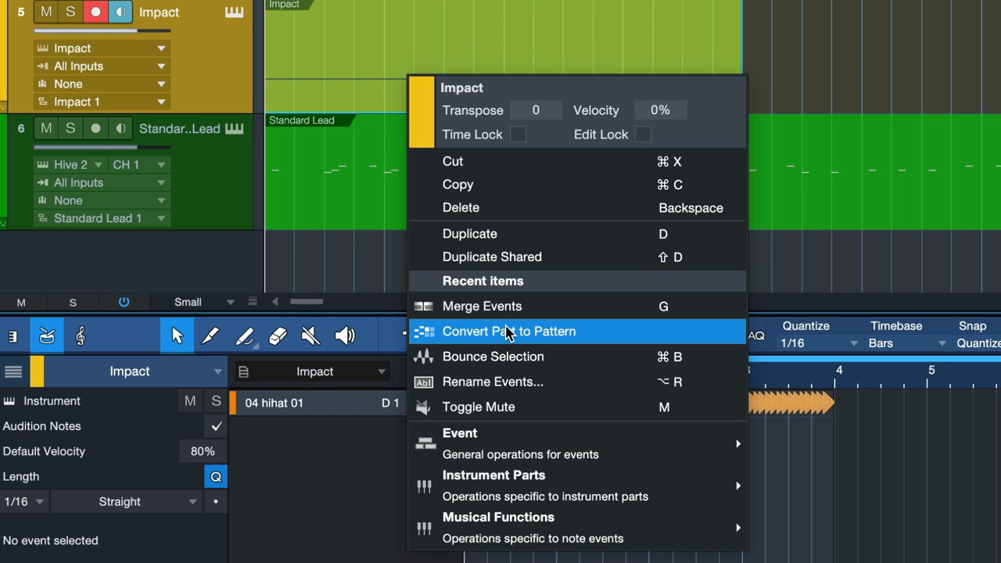
Step: Convert the Impact hi-hat part to a 64-step pattern from the Recent items menu
click(508, 331)
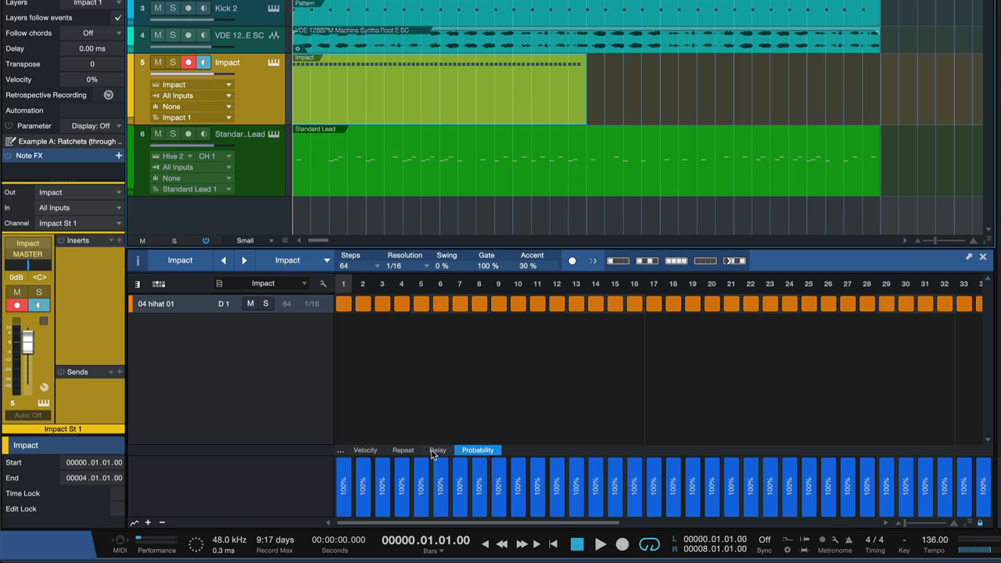
Step: Show the Repeat lane and set step 3's repeat value to 1
click(403, 450)
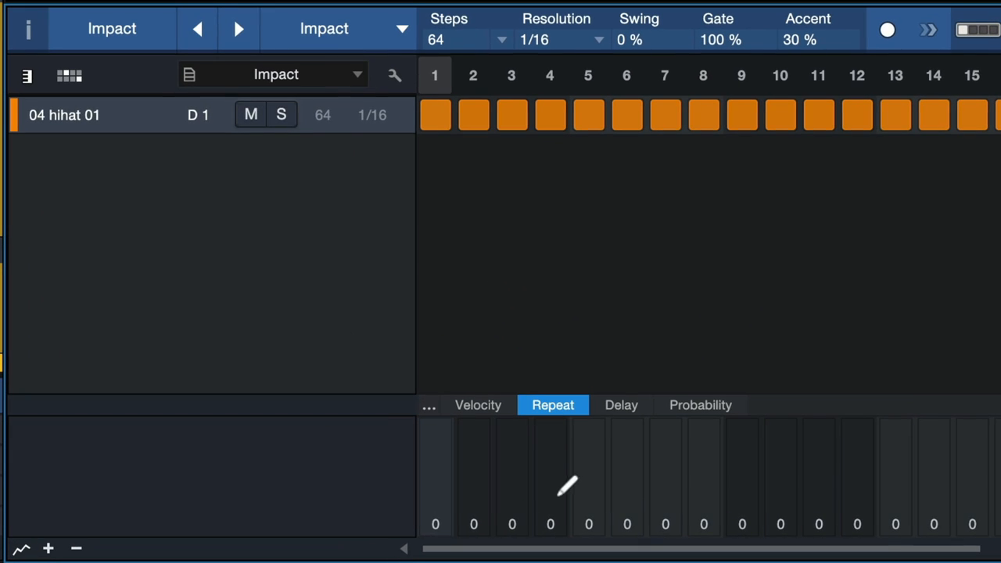
click(512, 508)
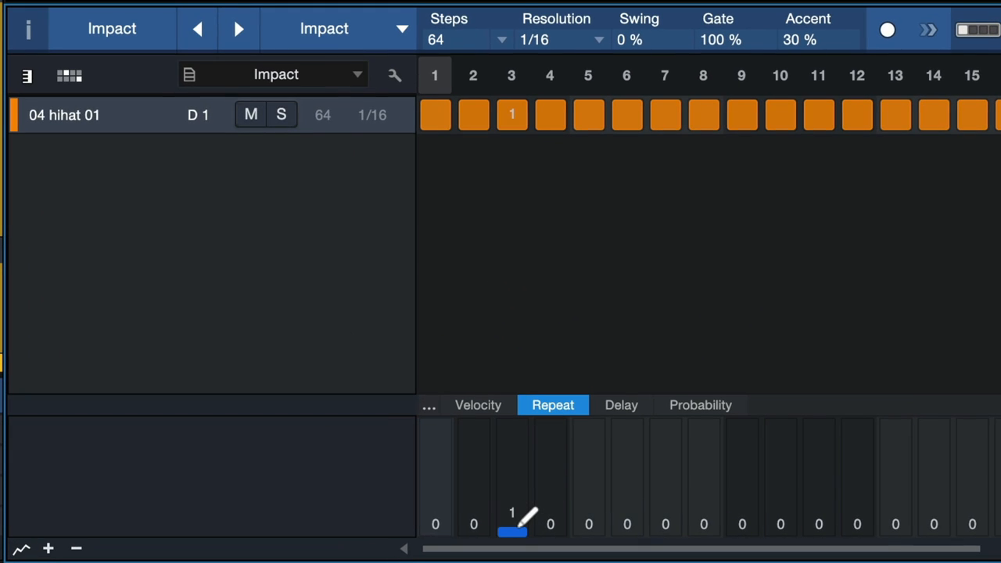
mouse_move(444, 173)
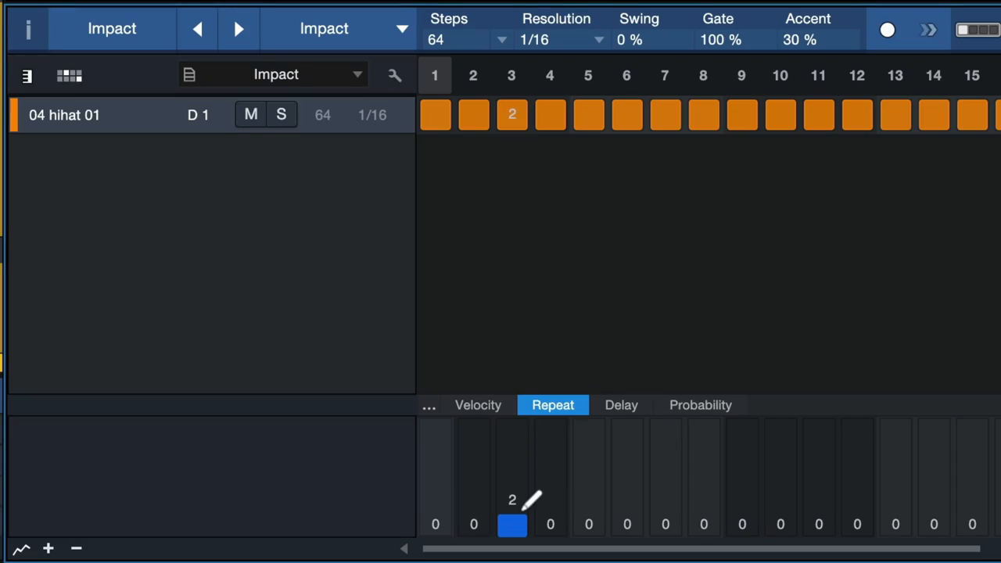
mouse_move(550, 520)
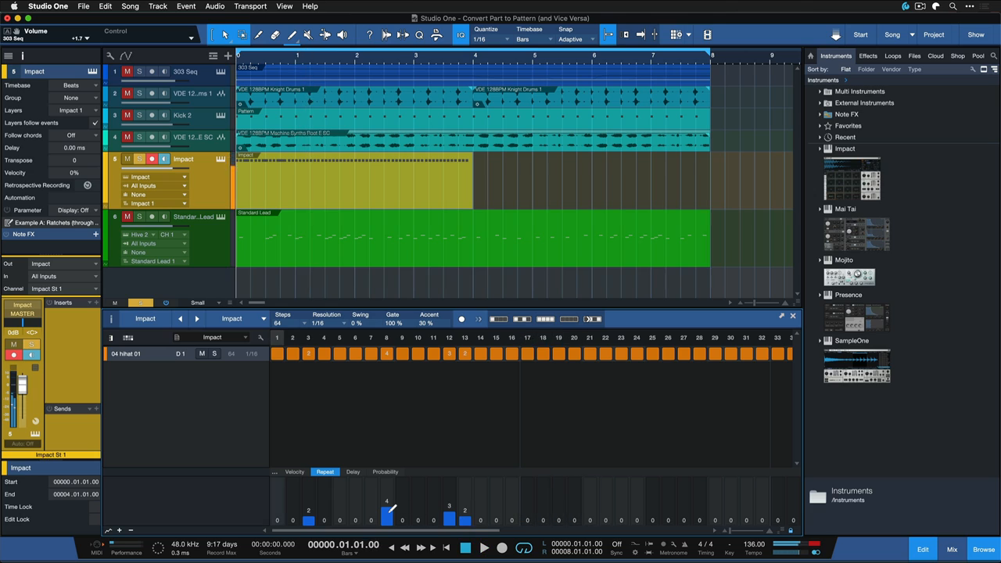
Step: Set the hi-hat row to 8 steps and give step 8 a repeat value of 2
click(484, 548)
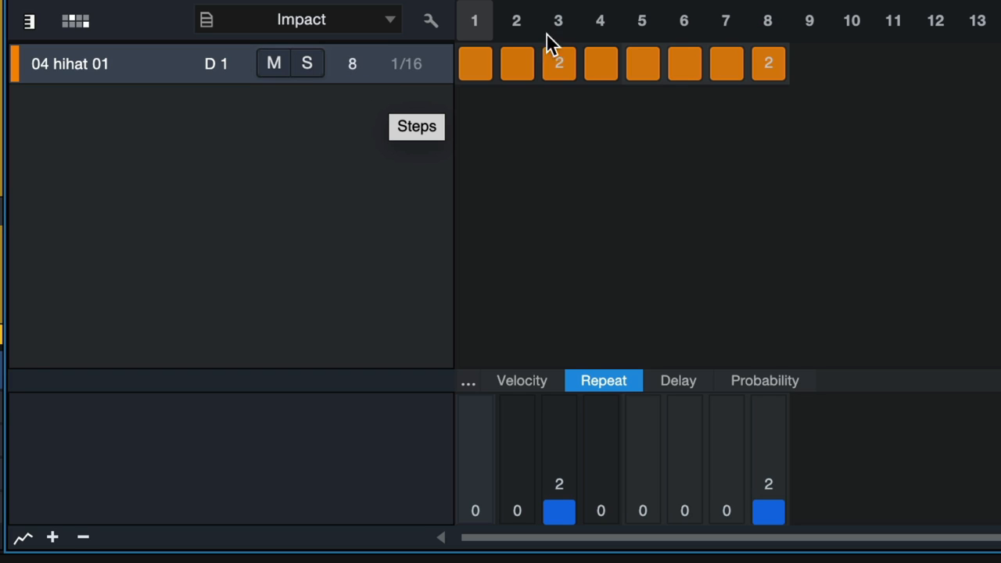
click(516, 63)
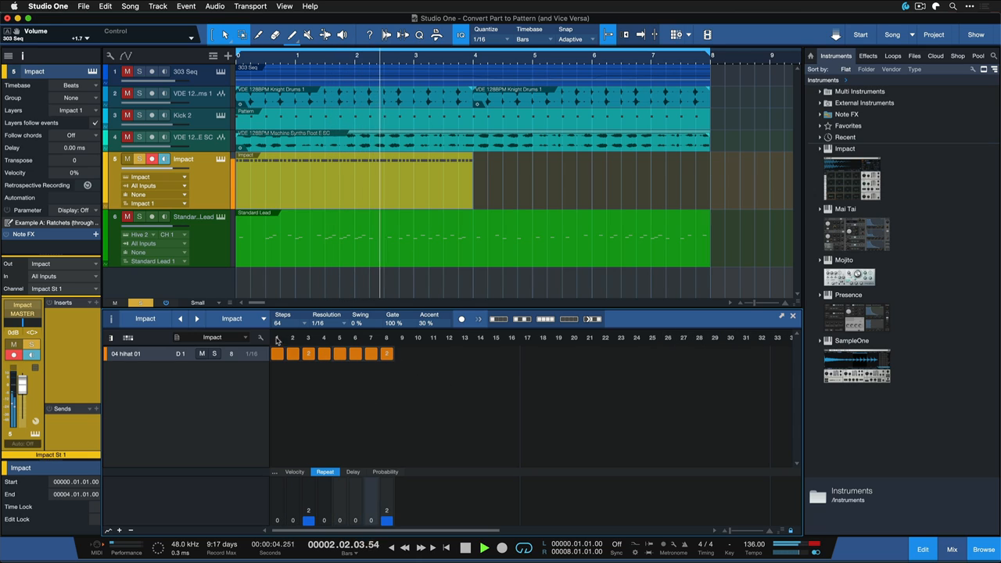
click(465, 548)
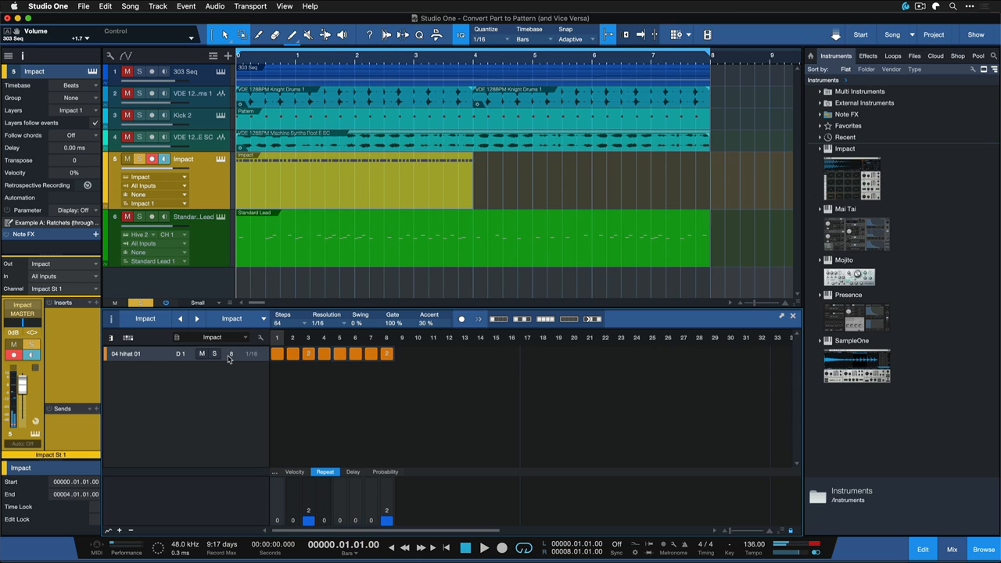
mouse_move(166, 355)
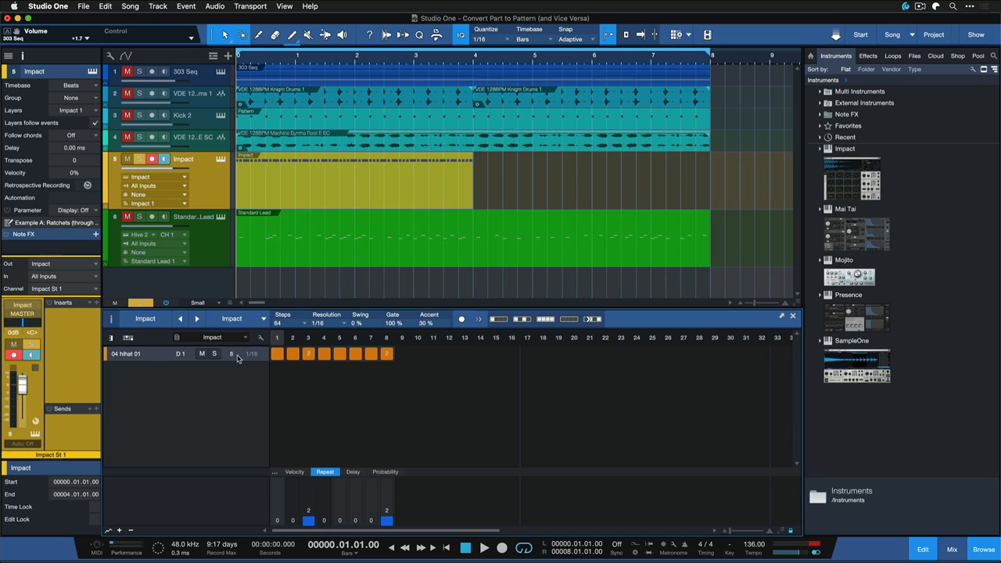
Step: Show the Delay lane for hi-hat step offsets, then clear mute and solo on other tracks
click(353, 471)
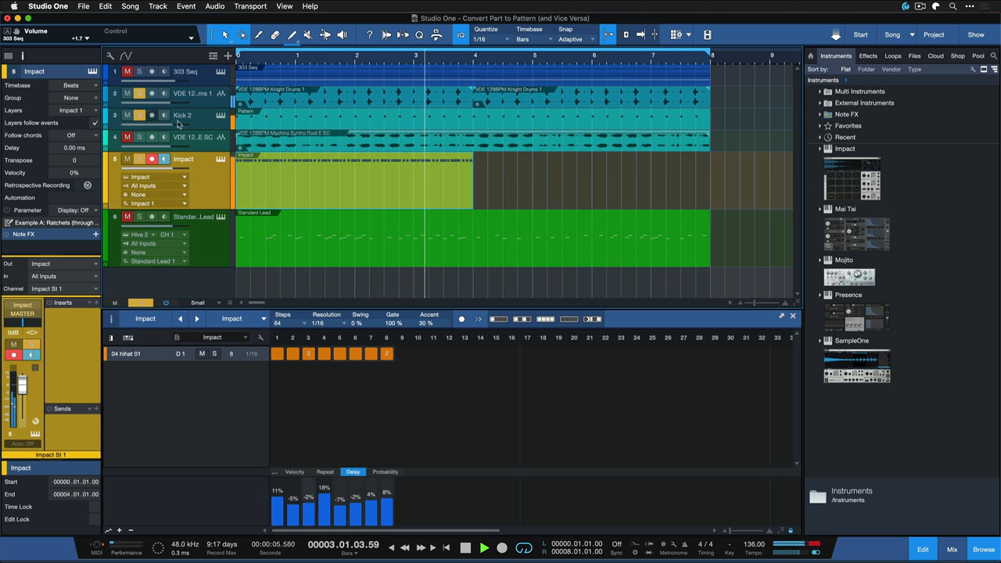
click(466, 547)
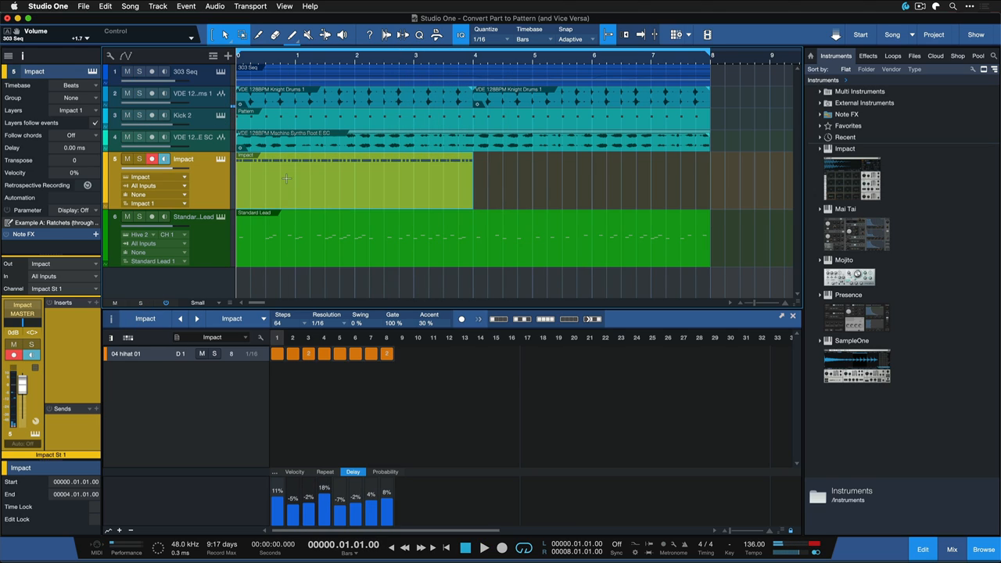
Step: Convert the Impact hi-hat pattern to a note part spanning eight bars
key(g)
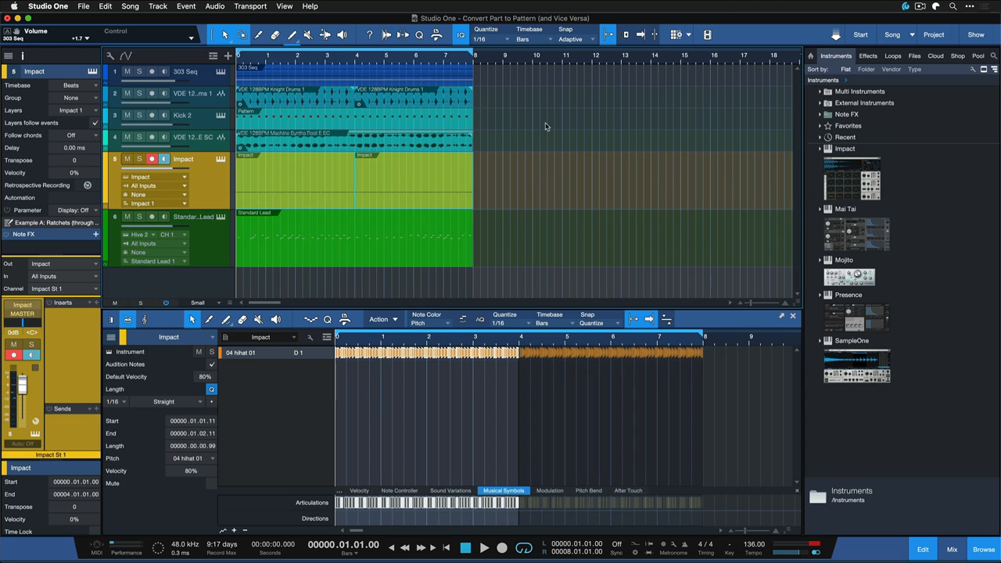
click(483, 547)
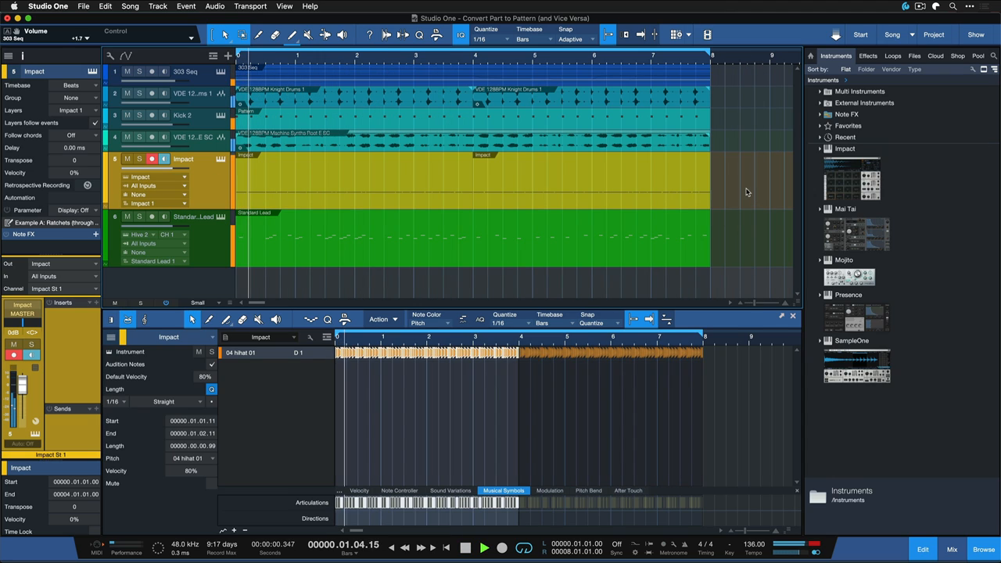